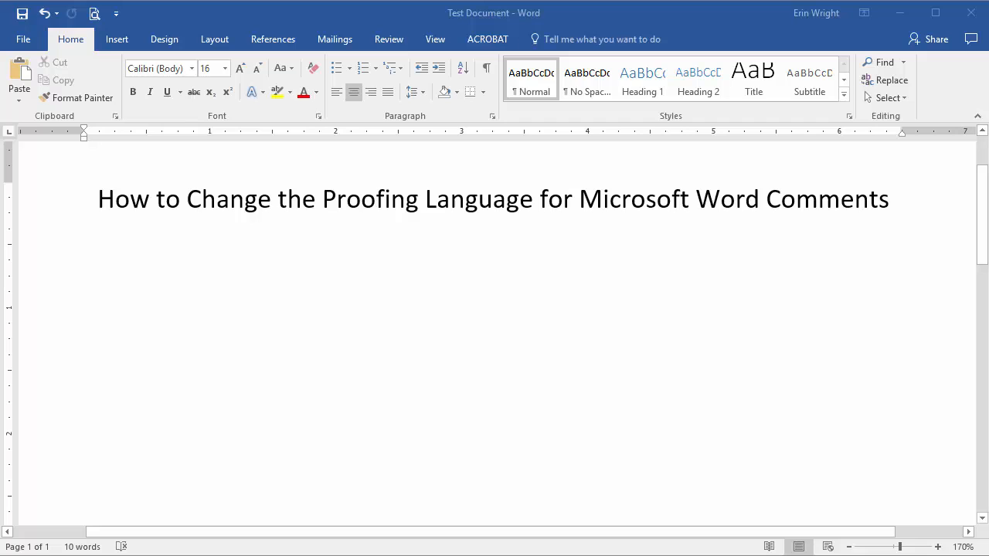
Step: Write the intro notes: comments inherit the author's proofing language, skip spell-check, and can be changed
type("The comment tool automatically inherits the original author's proofing language.")
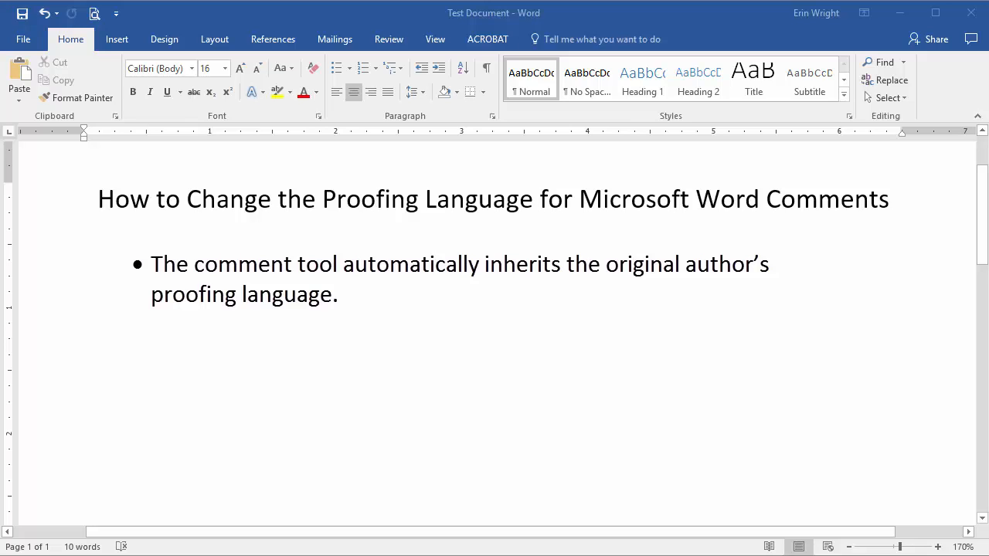
type("Your comments may be ignored by the review tools;")
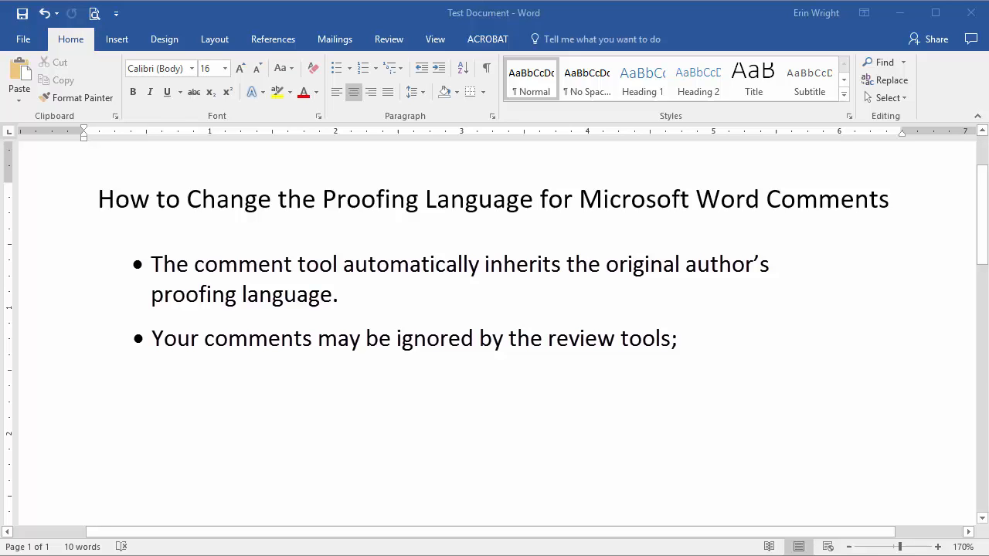
type("and that means your comments won't be spelling or grammar checked.")
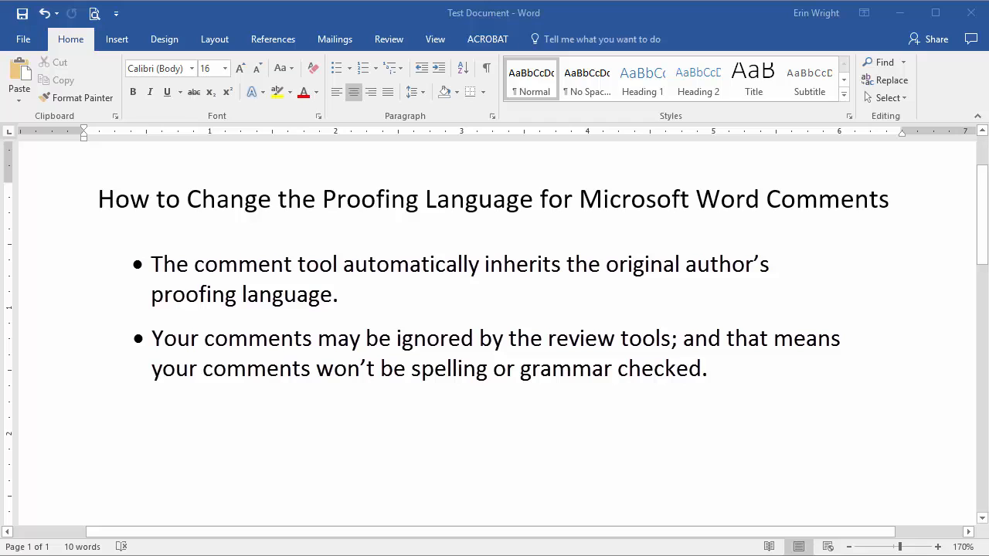
type("Inherited proofing languages can be changed.")
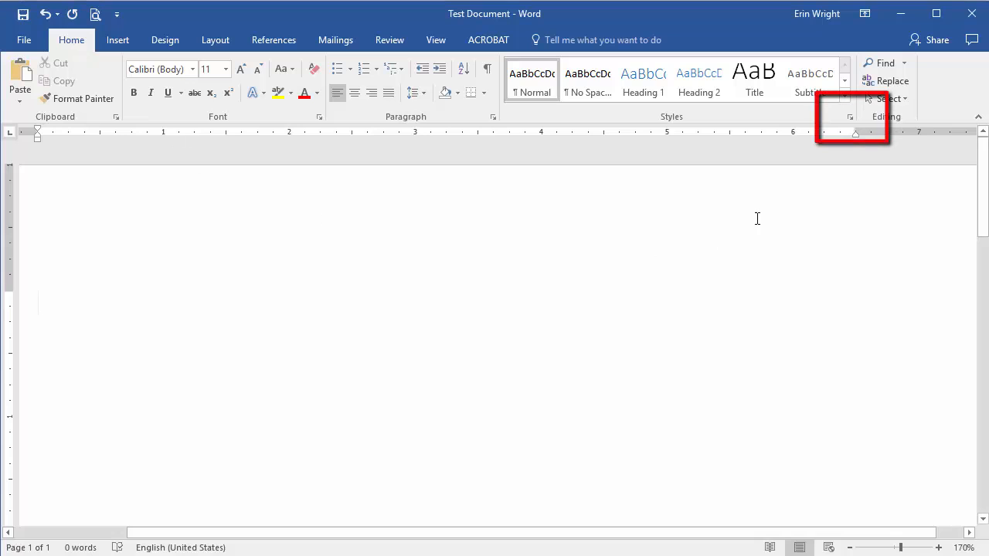
Step: Show the Styles pane and set it to list All styles instead of only recommended ones
left_click(850, 116)
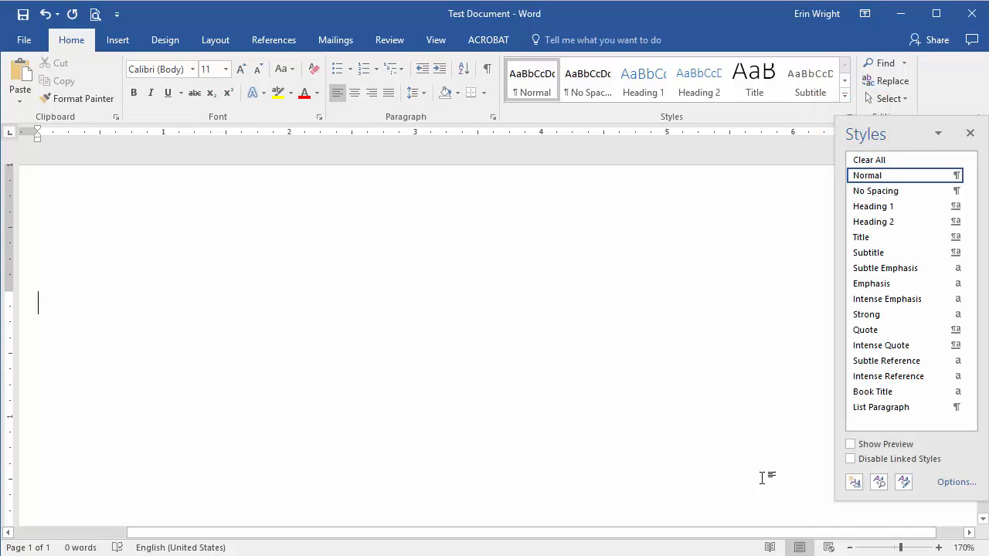
left_click(955, 482)
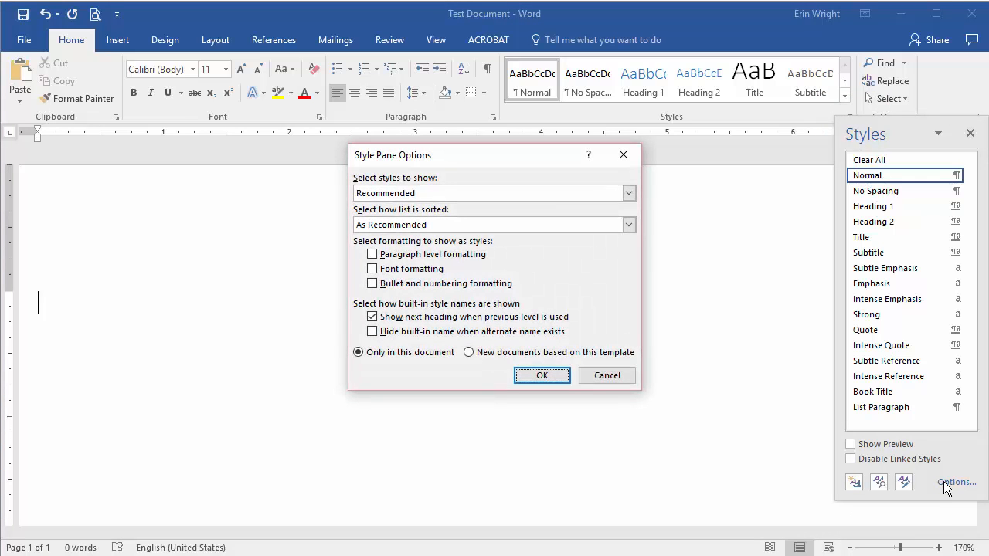
mouse_move(734, 384)
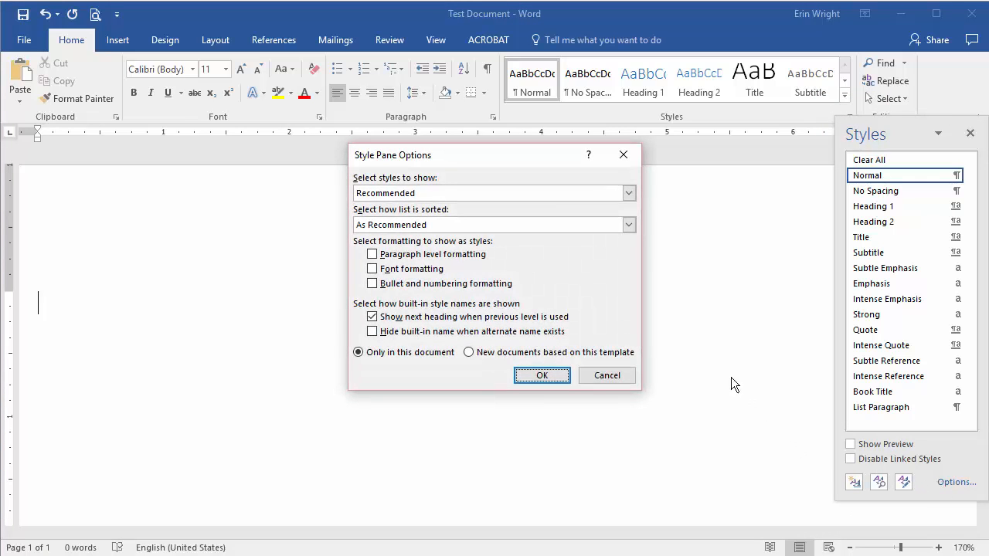
mouse_move(646, 272)
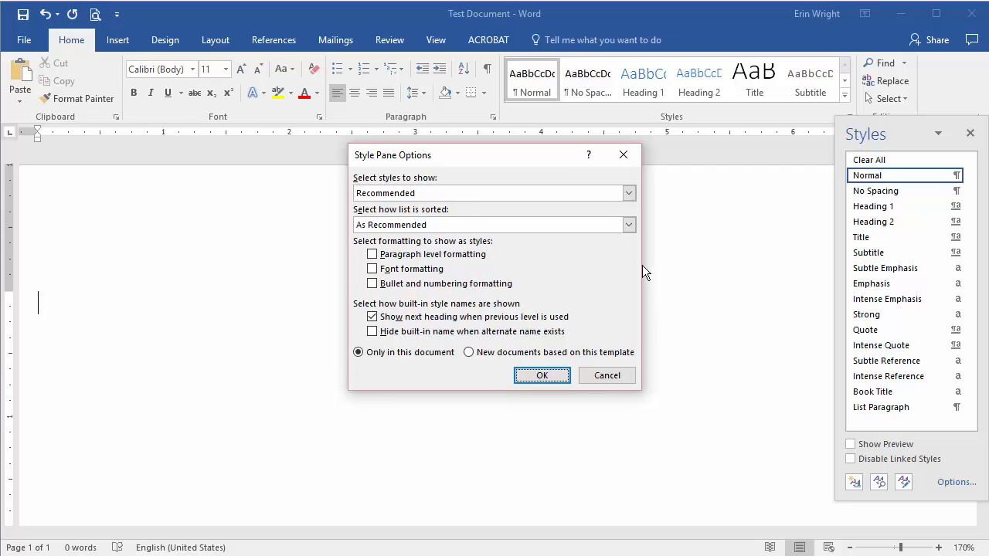
left_click(627, 193)
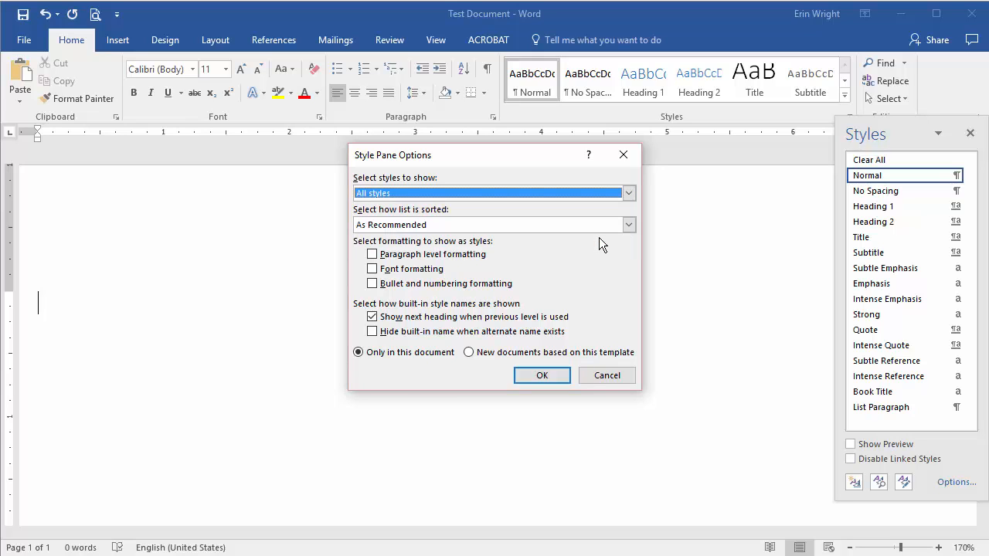
mouse_move(558, 354)
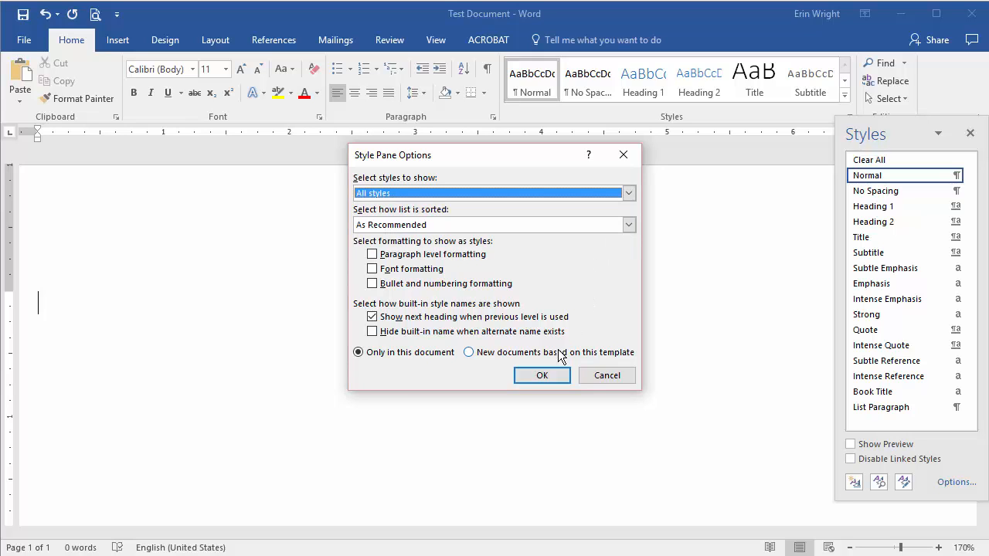
left_click(541, 376)
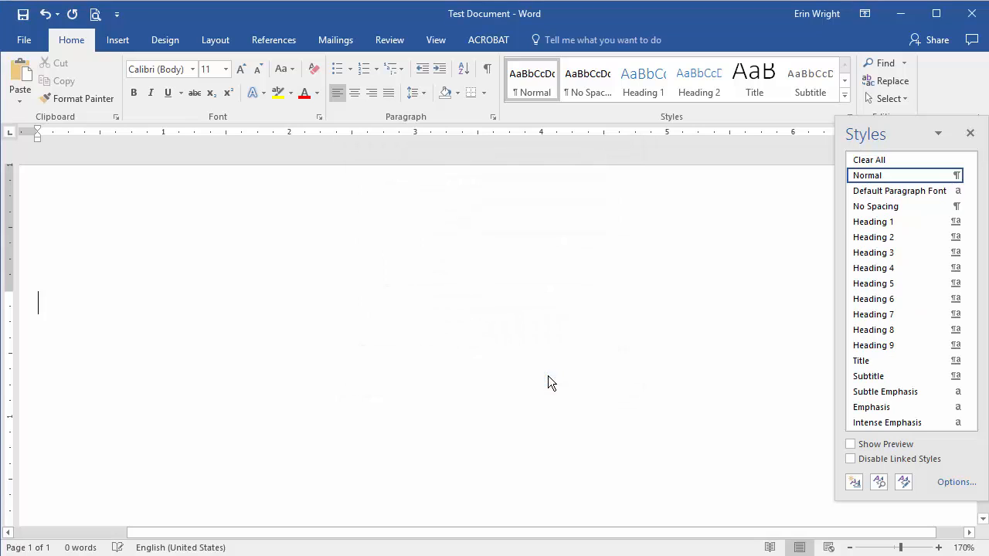
mouse_move(557, 377)
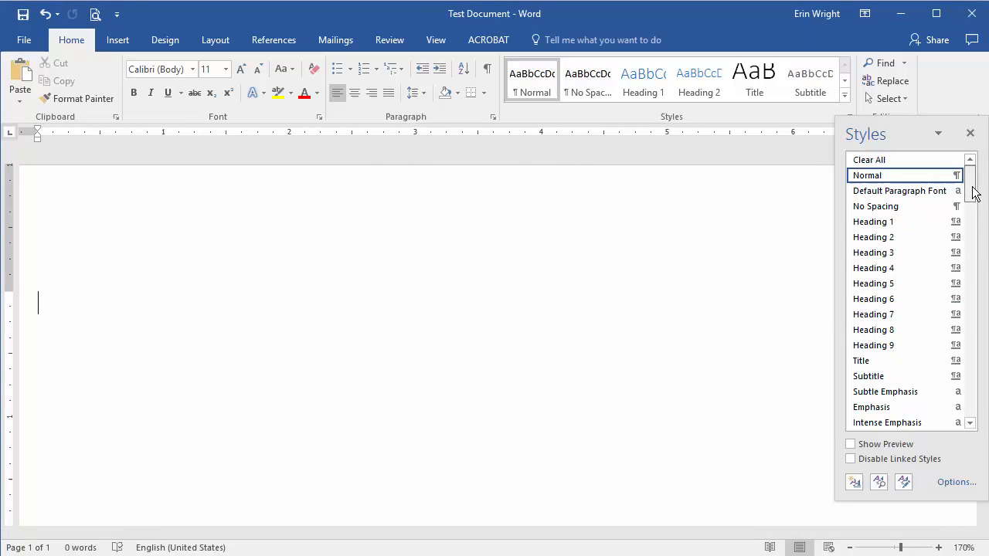
Step: Locate Comment Text in the Styles pane and start modifying that style
scroll("down", 3)
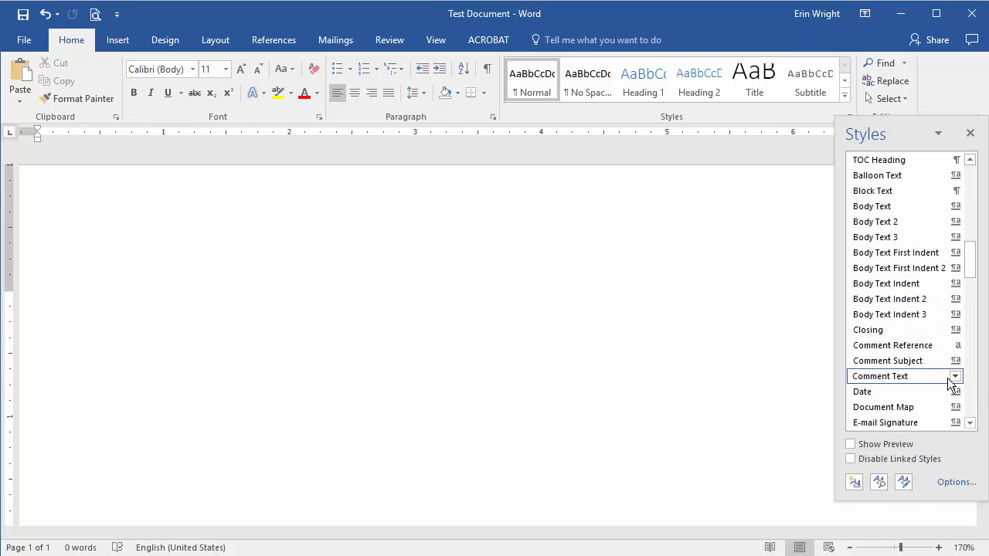
mouse_move(950, 383)
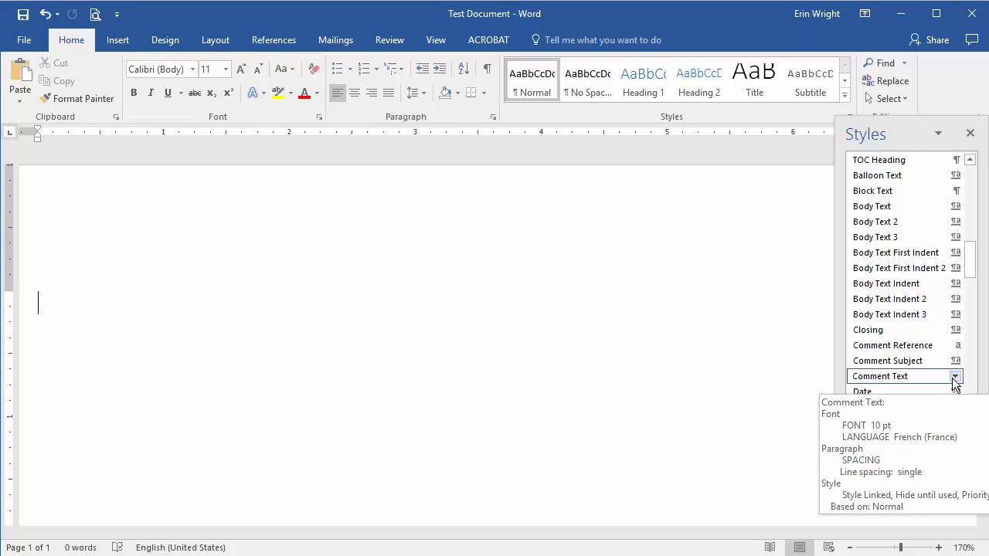
left_click(955, 377)
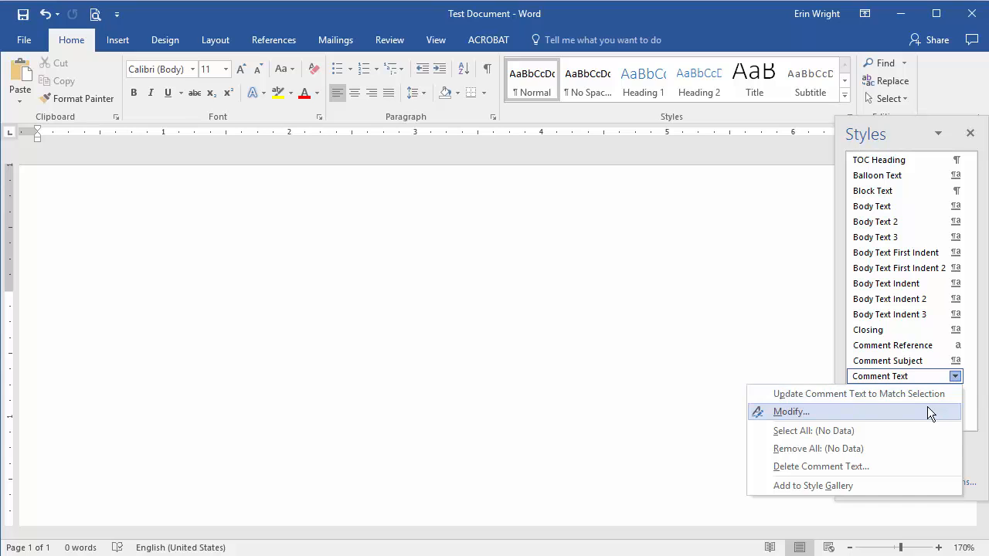
left_click(792, 411)
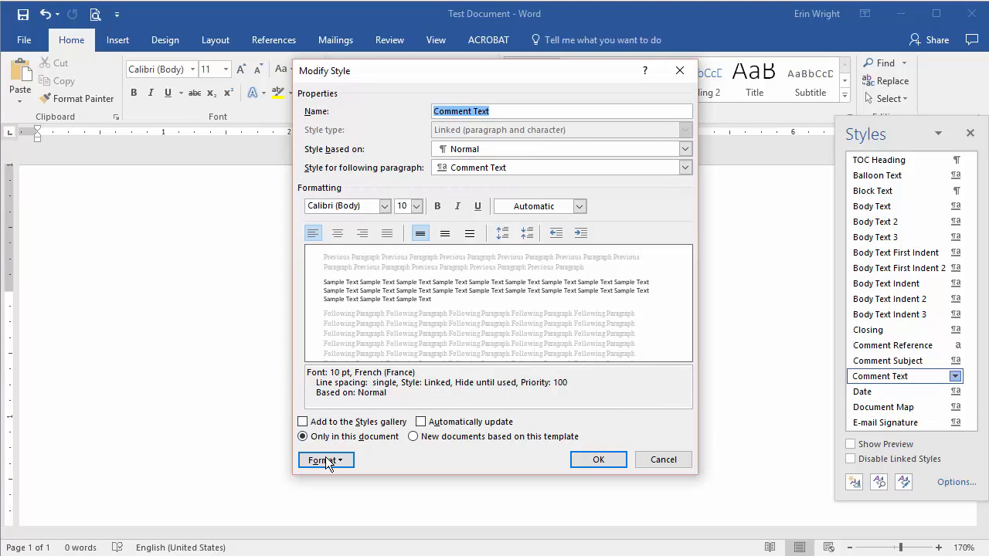
Step: Change the Comment Text style's language from French (France) to English (United States) and save it
left_click(323, 460)
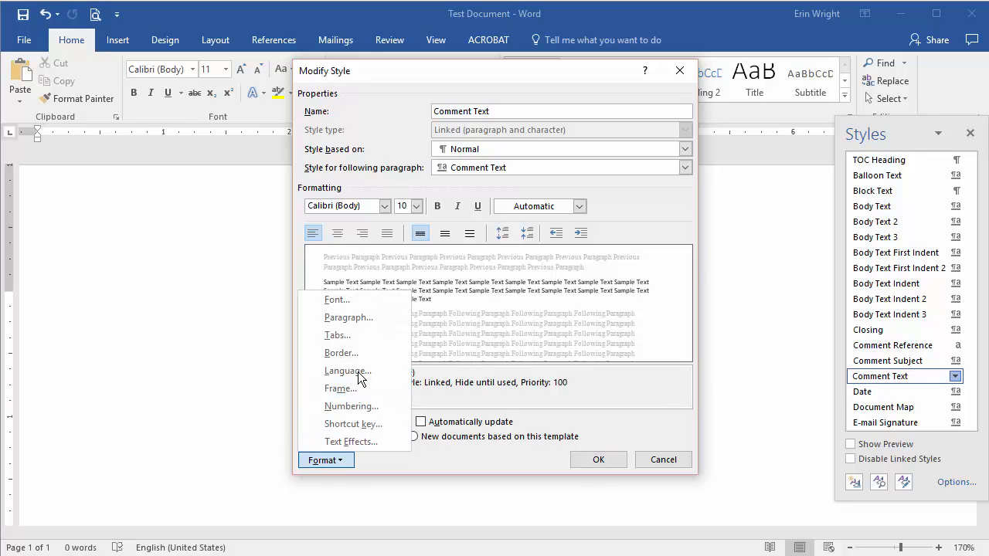
left_click(347, 371)
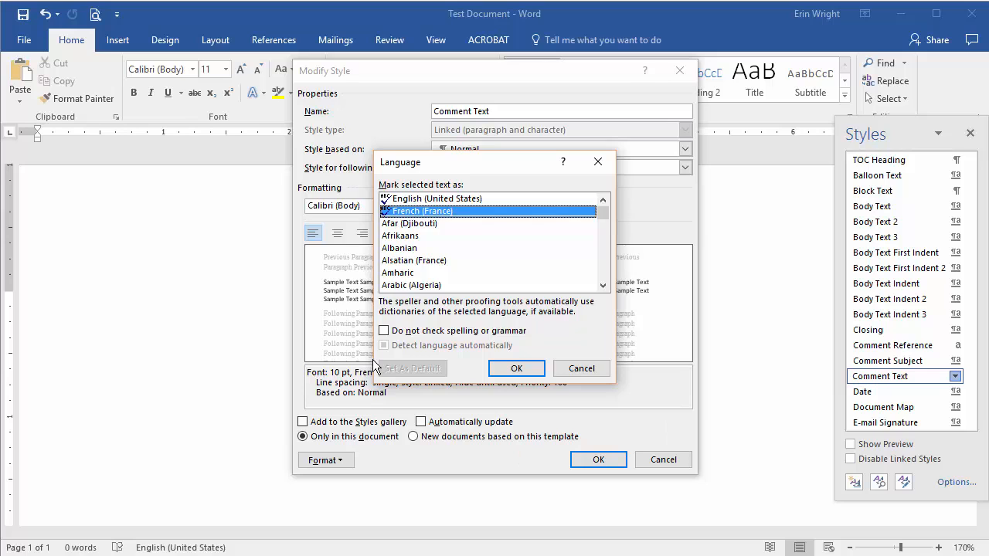
left_click(441, 198)
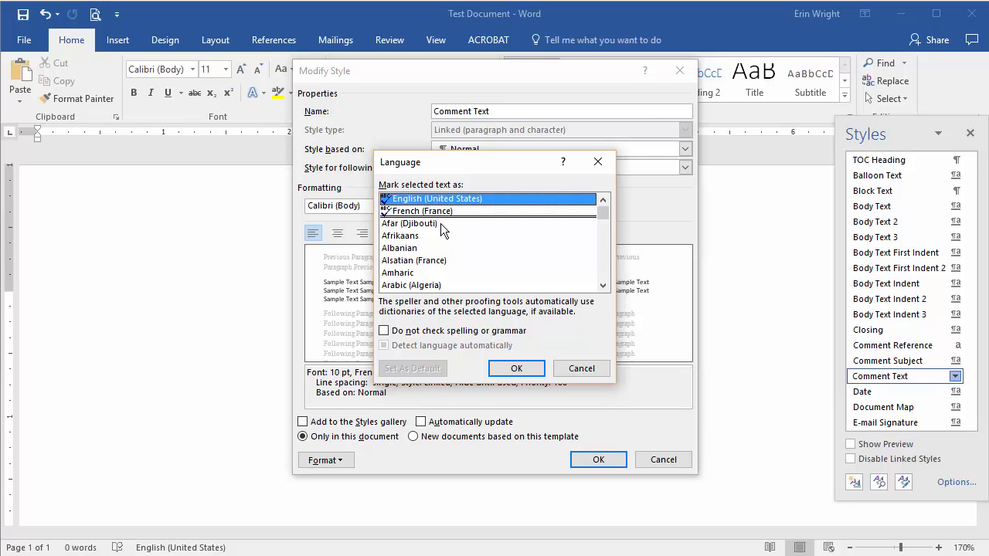
mouse_move(445, 303)
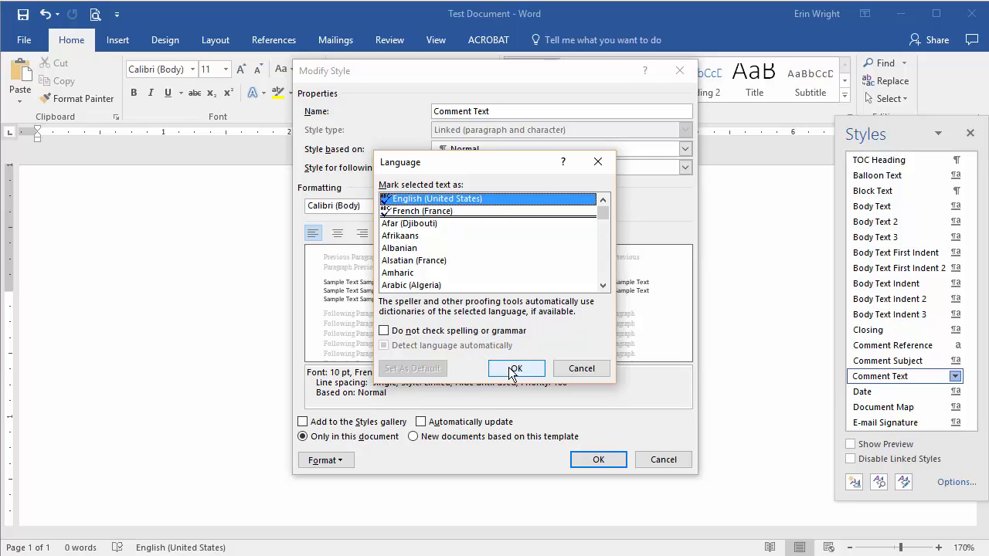
left_click(516, 368)
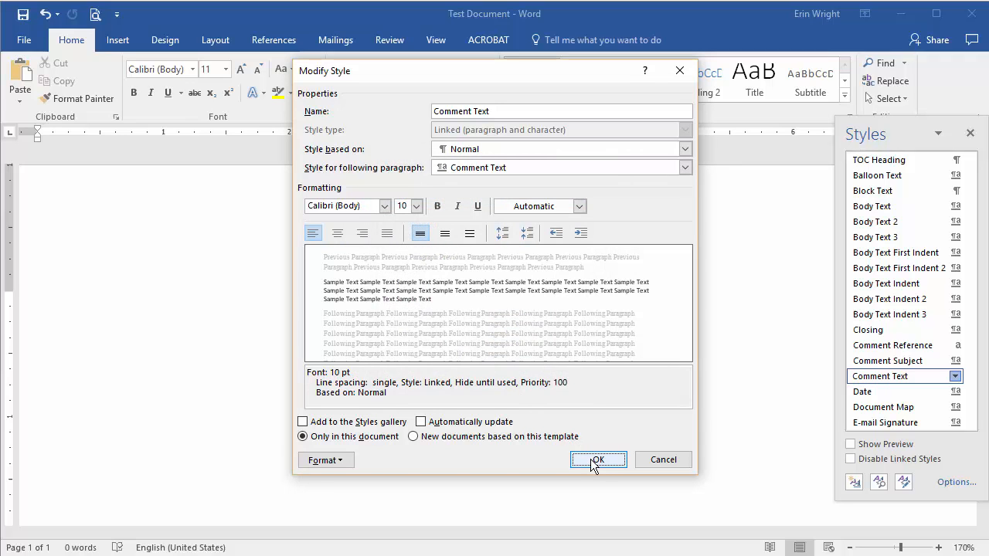
left_click(599, 461)
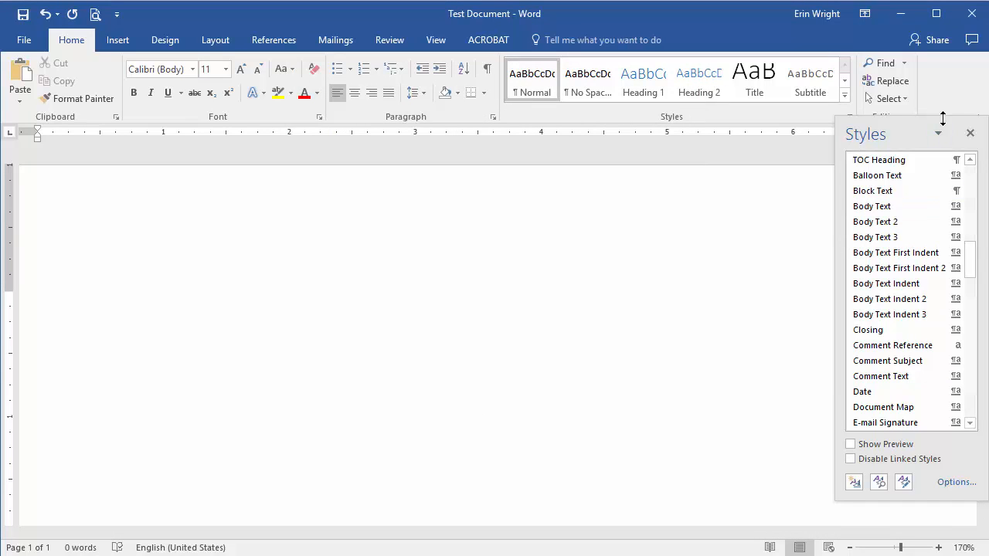
Step: Close the Styles pane and return to the document with the thank-you message
left_click(970, 133)
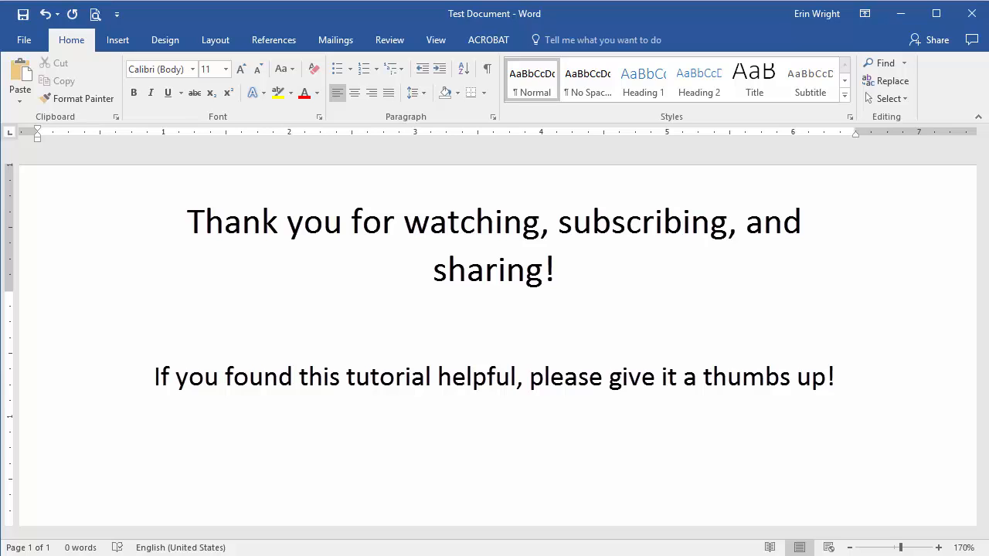
left_click(37, 303)
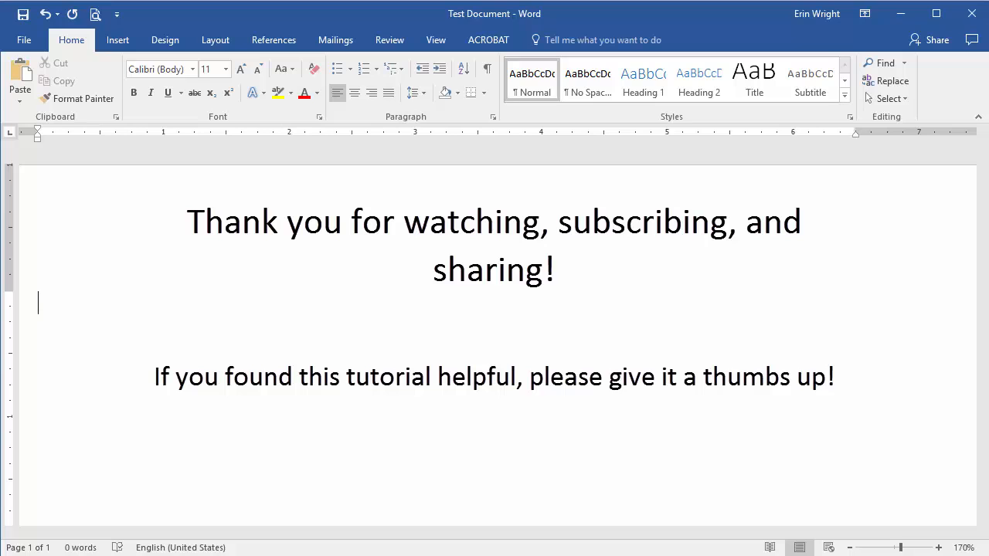